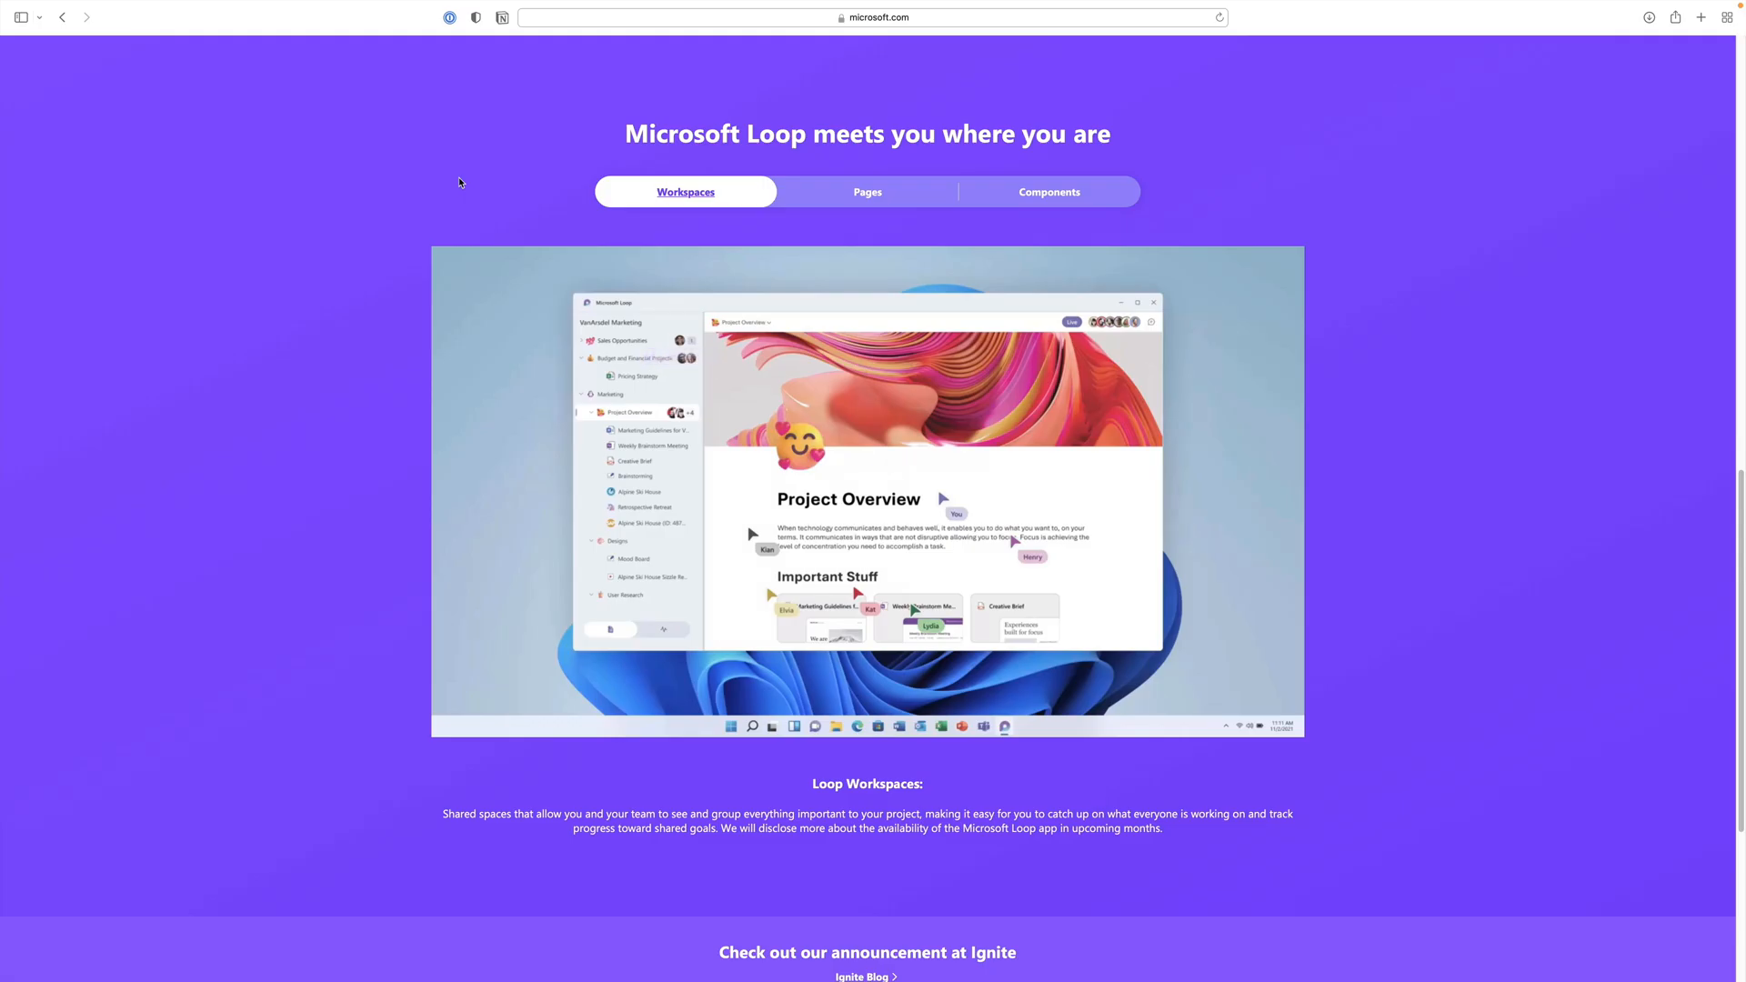
Step: Show the Pages showcase with the collaborative Marketing Ideas document on the Microsoft Loop page
{"action": "left_click", "coordinate": [868, 191]}
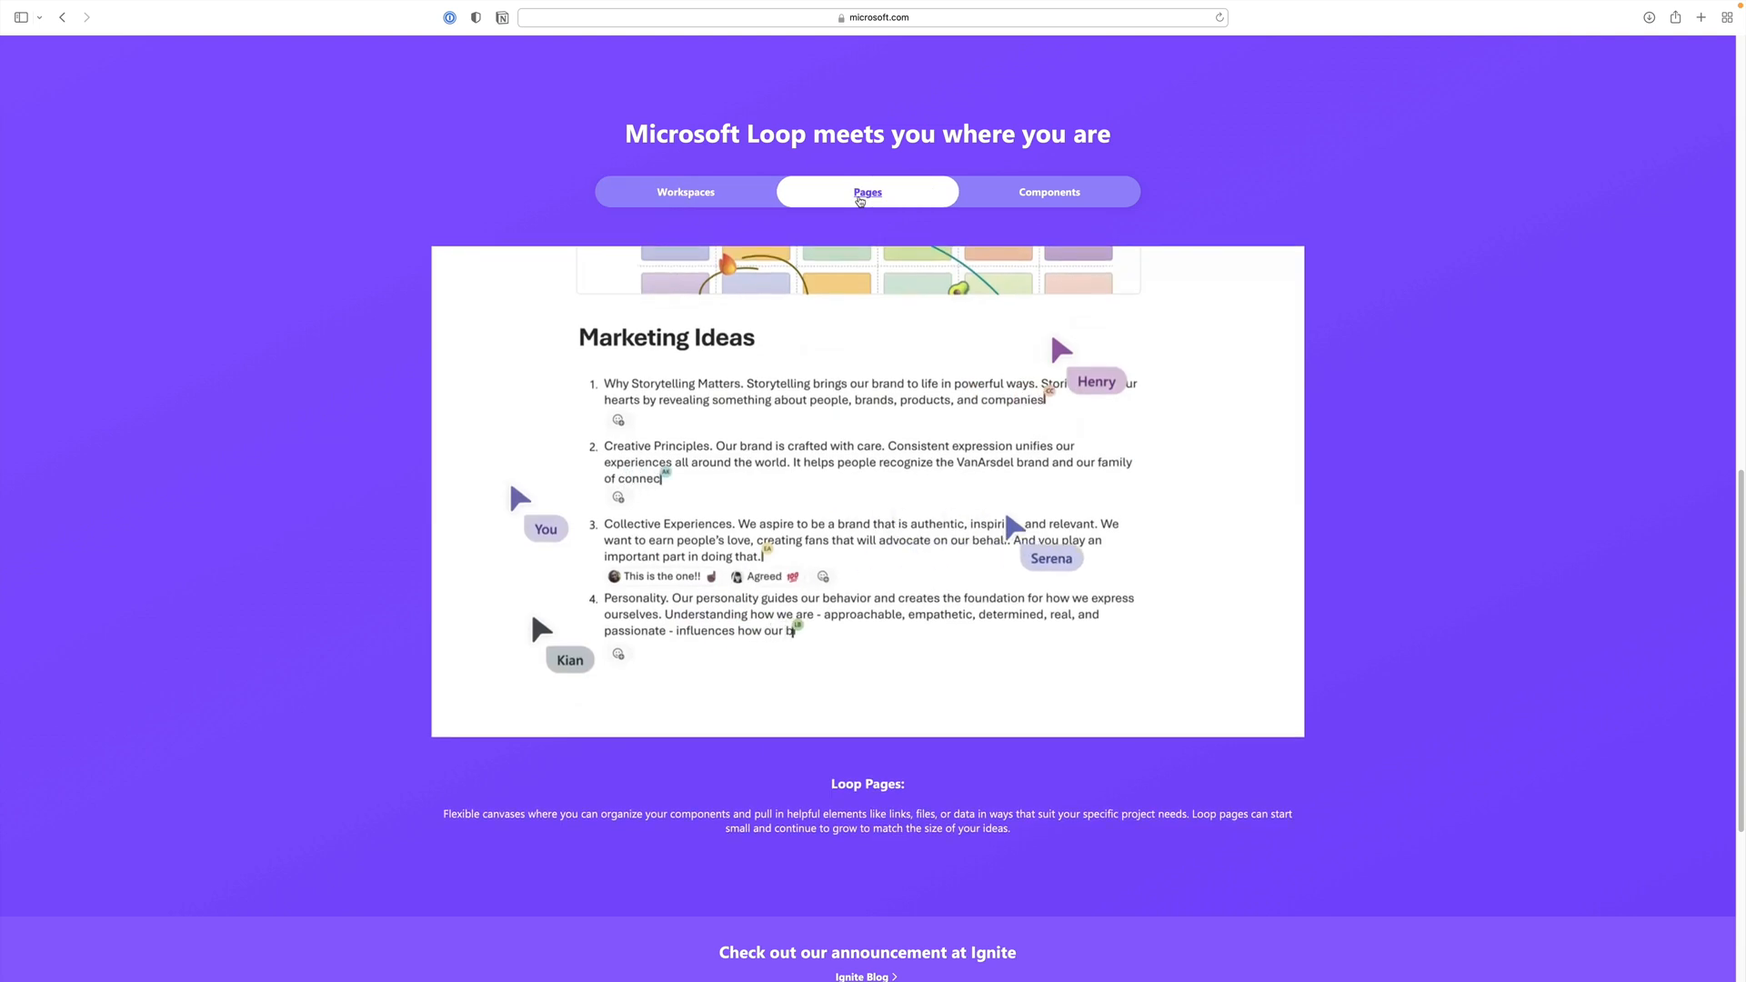